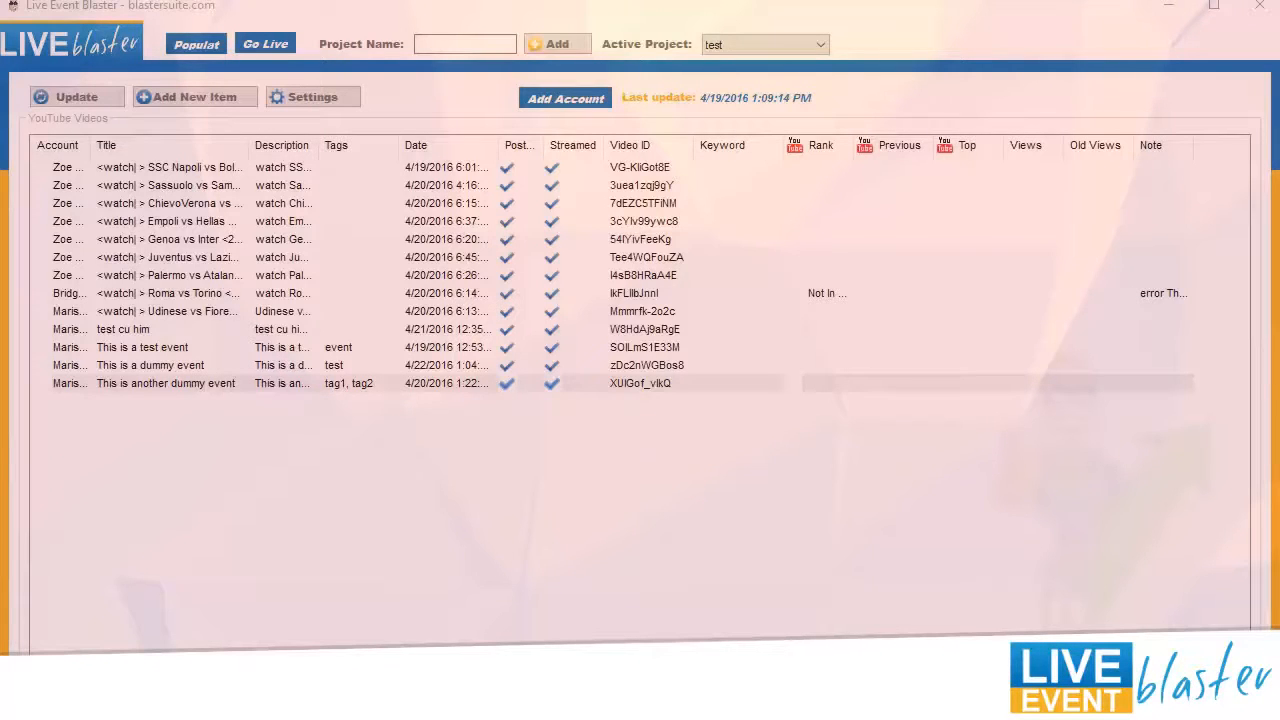
Add a new item titled 'Dummy event #5' with tags tag1, tag2 and a chosen video file
left_click(196, 96)
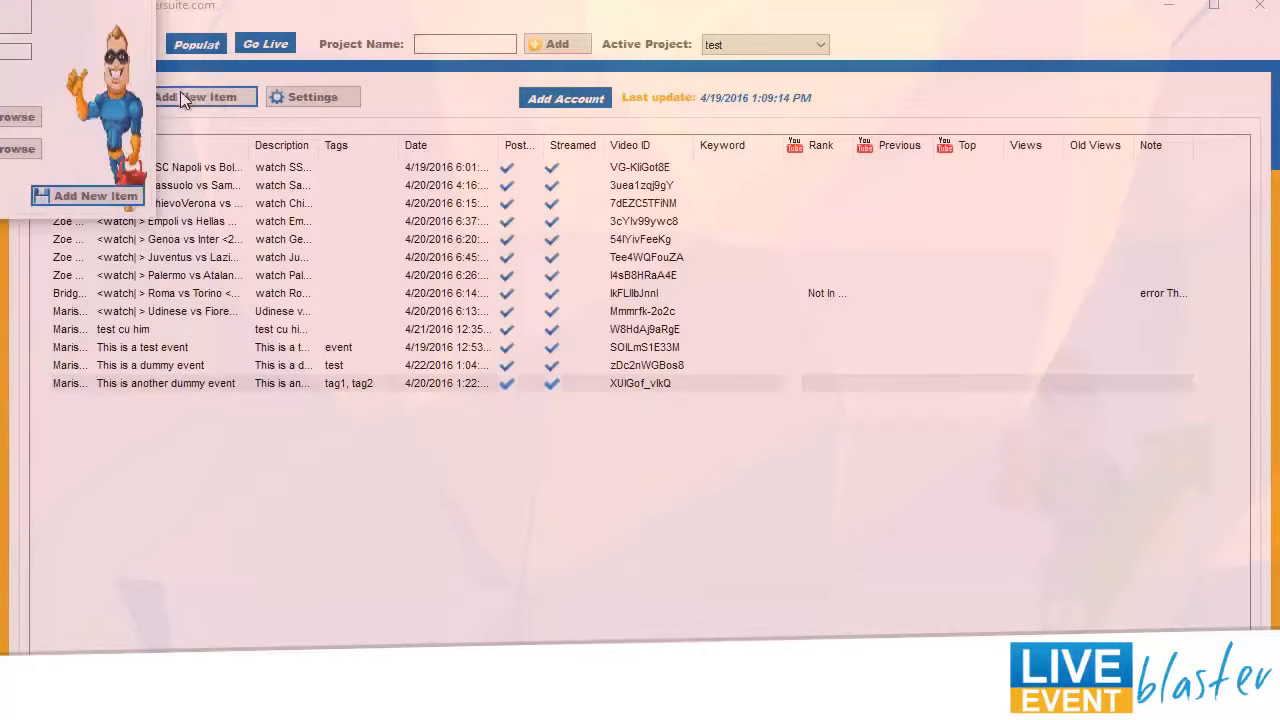
left_click(204, 96)
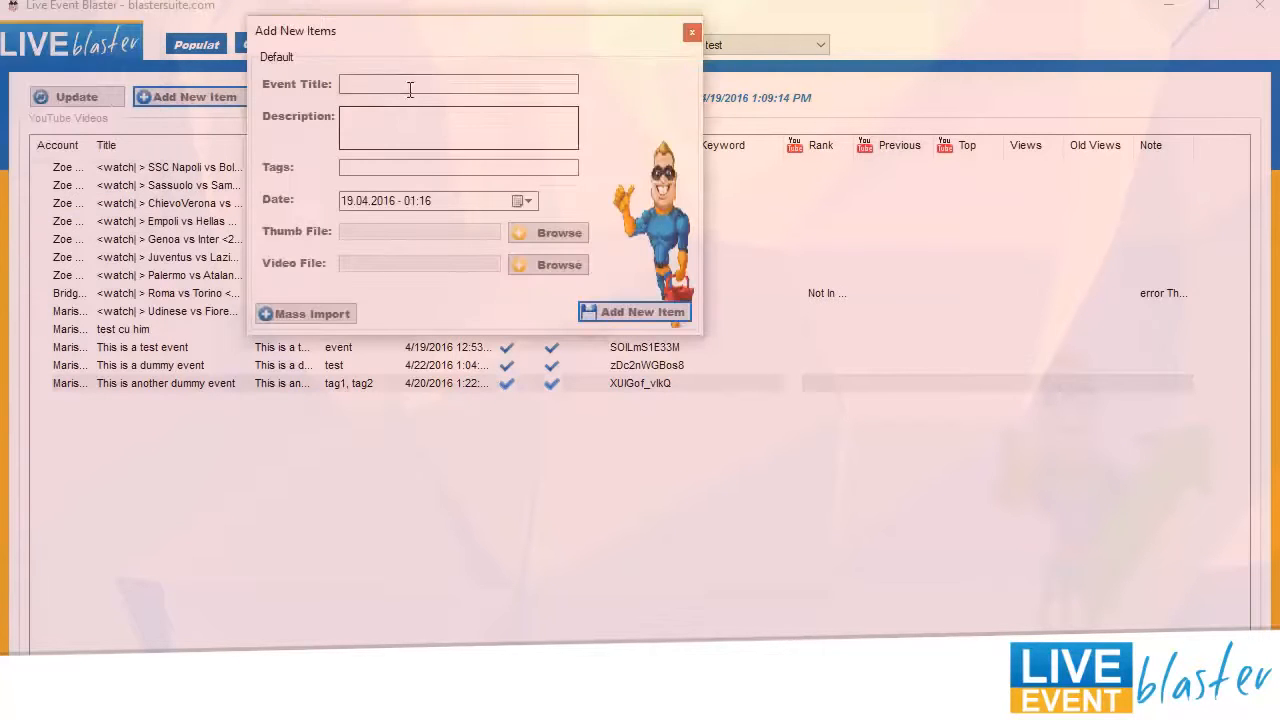
type("Dummy event #5")
type("tag1,ta")
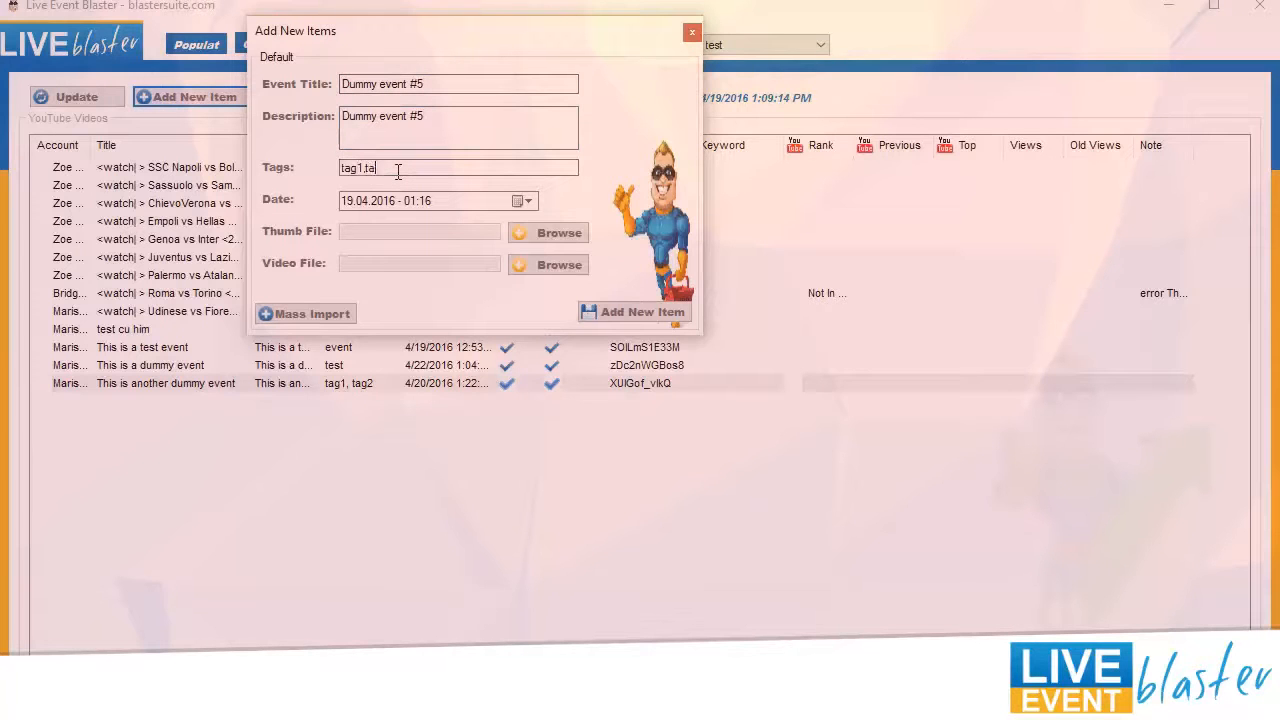
left_click(520, 200)
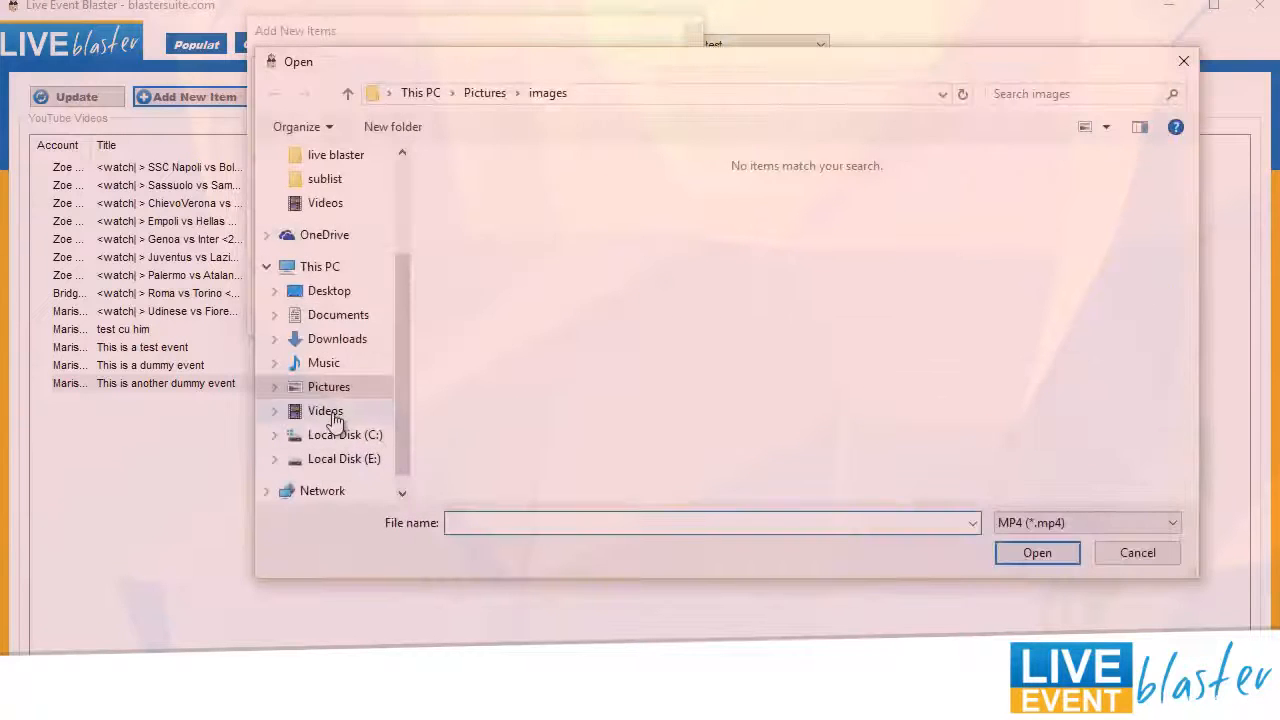
left_click(1136, 552)
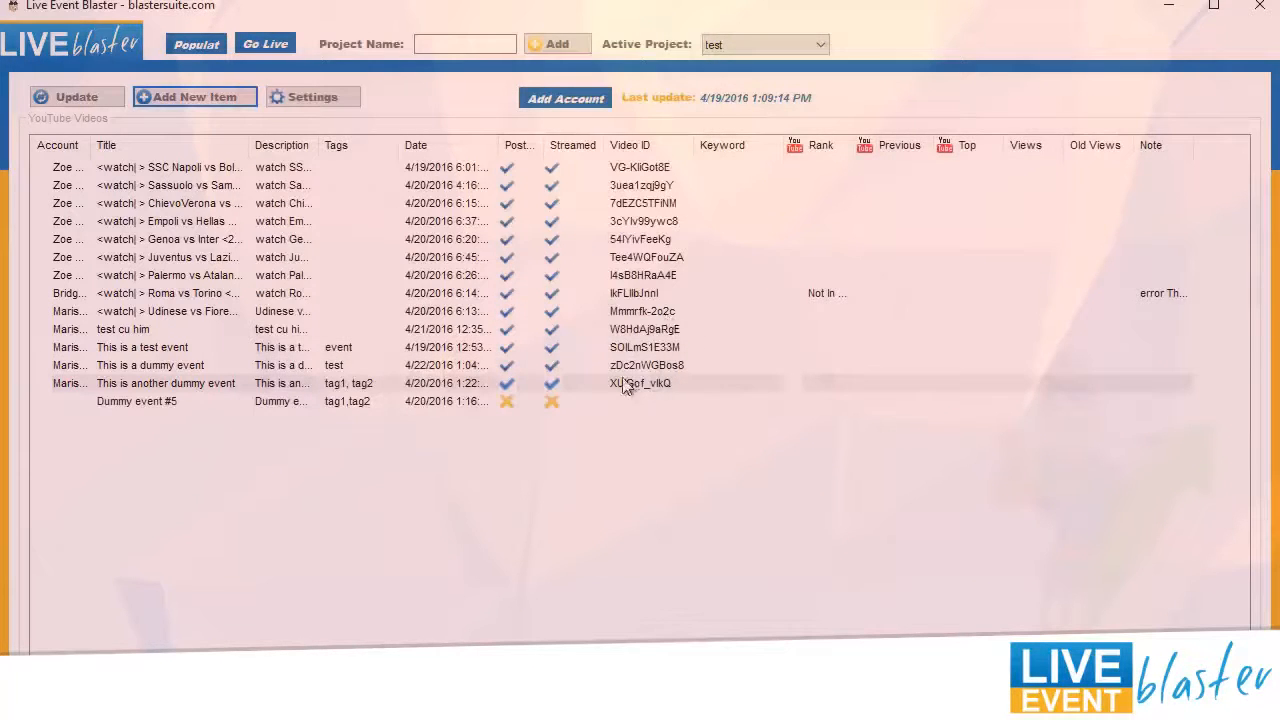
Run the Update action 'Upload Unpublished Items' to post the item to YouTube
left_click(72, 96)
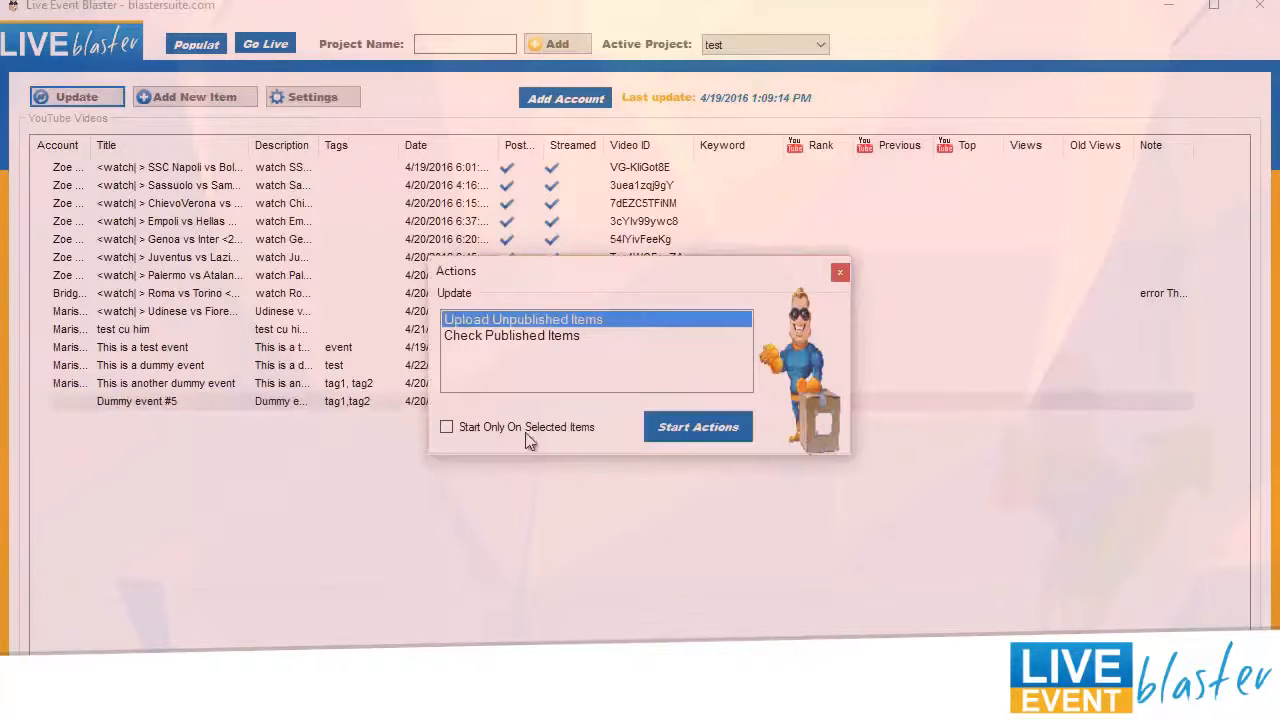
left_click(698, 426)
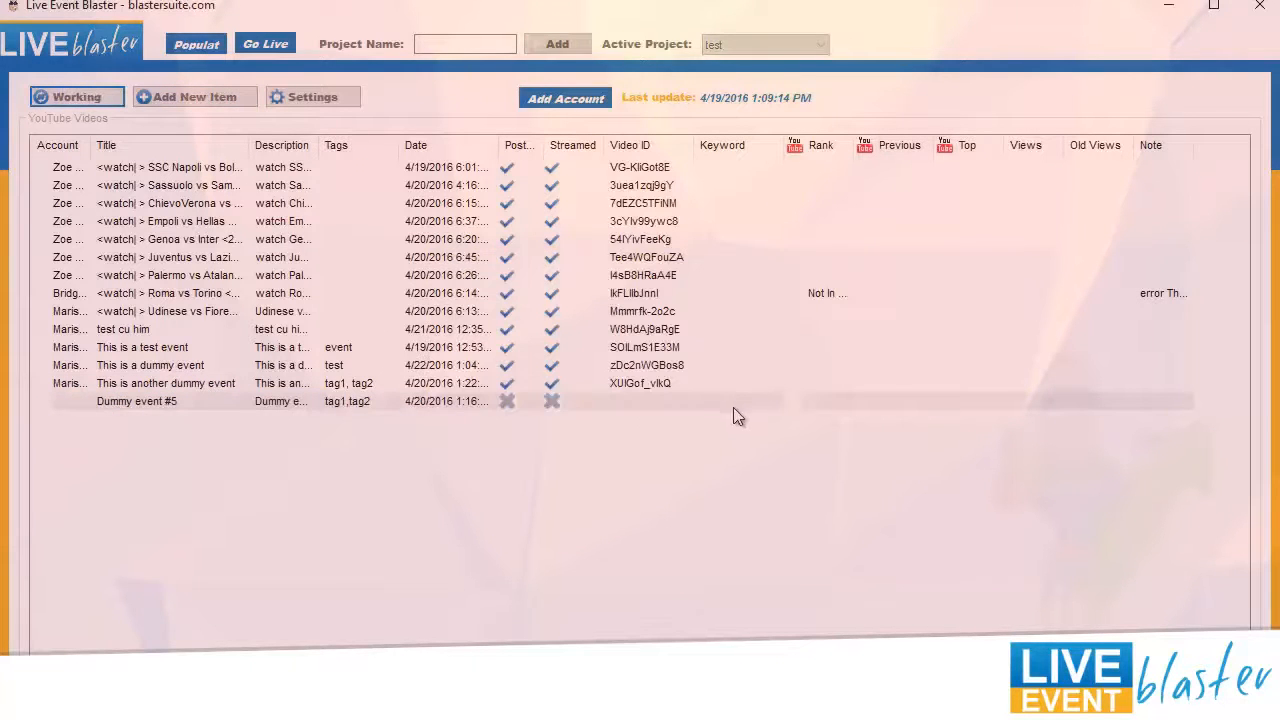
mouse_move(604, 432)
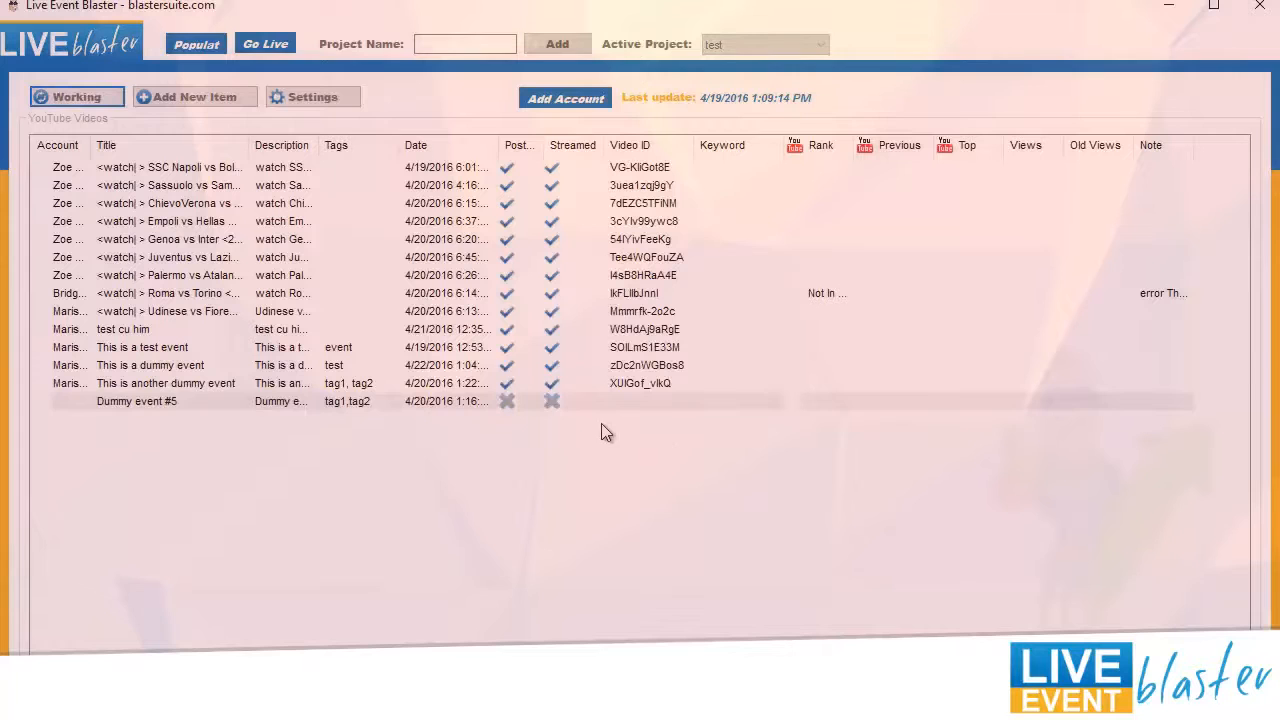
Start live streaming the posted Dummy event #5 and confirm starting it now
right_click(136, 400)
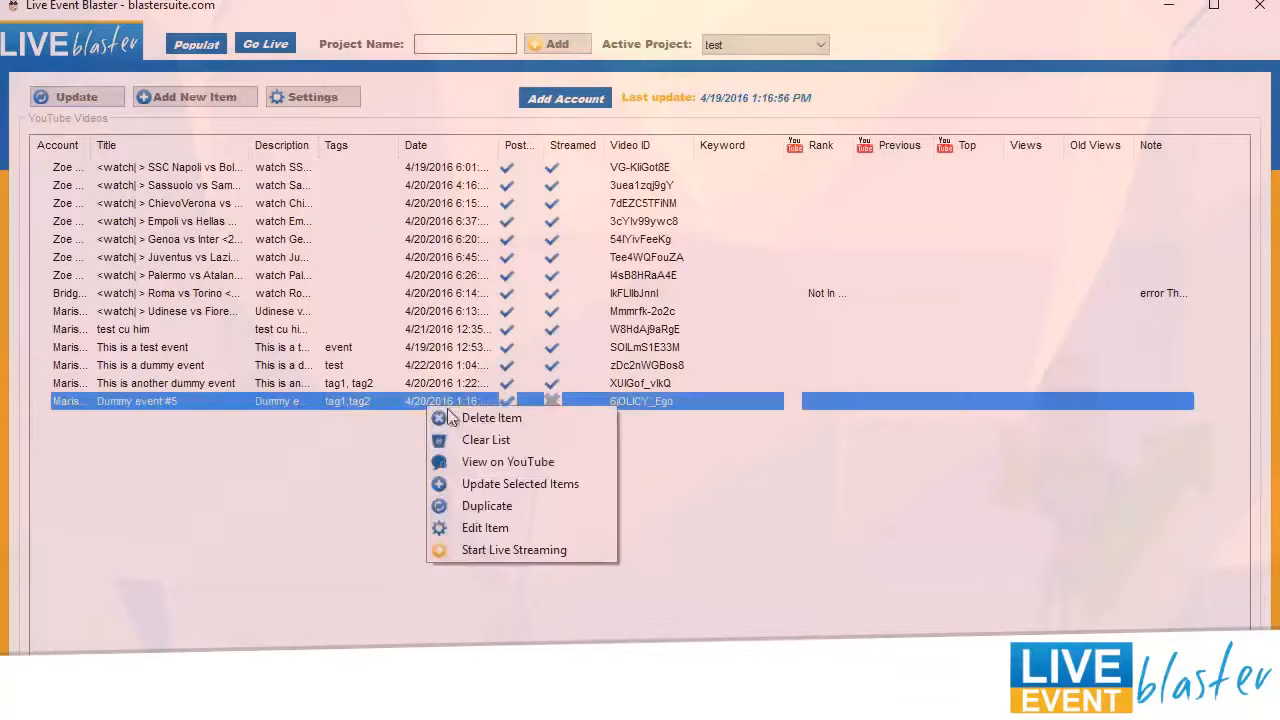
left_click(508, 462)
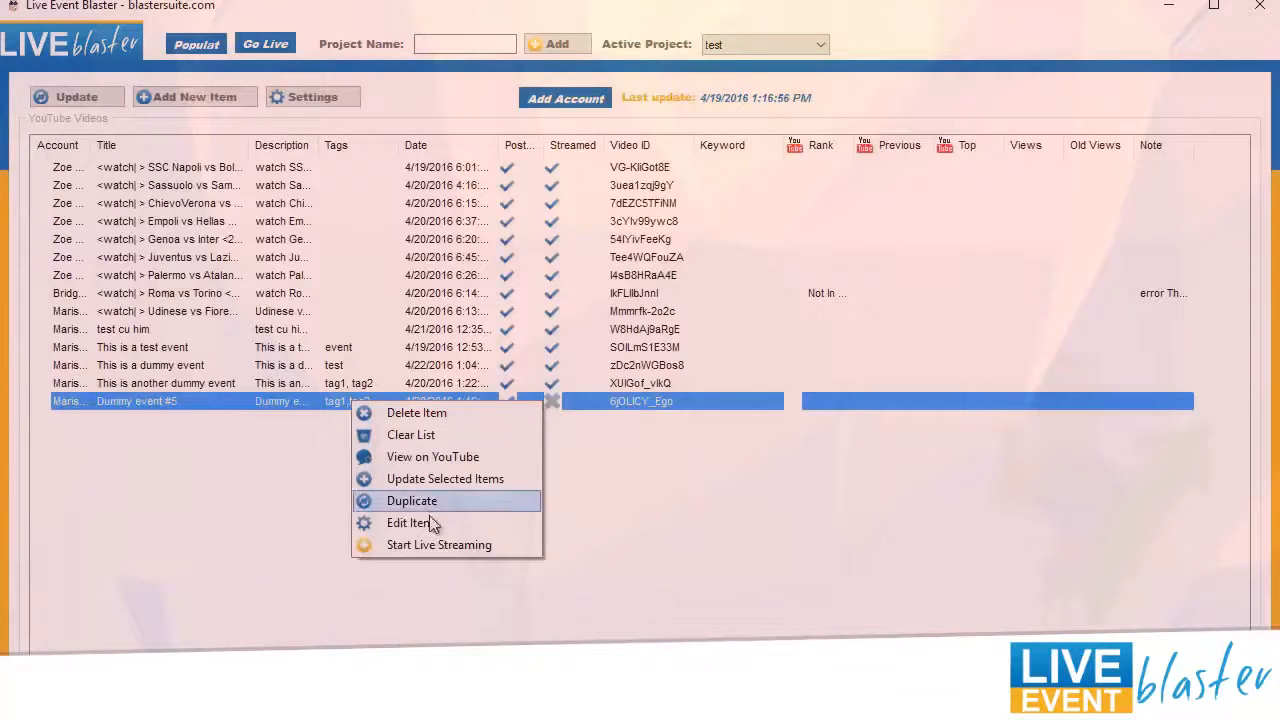
left_click(438, 544)
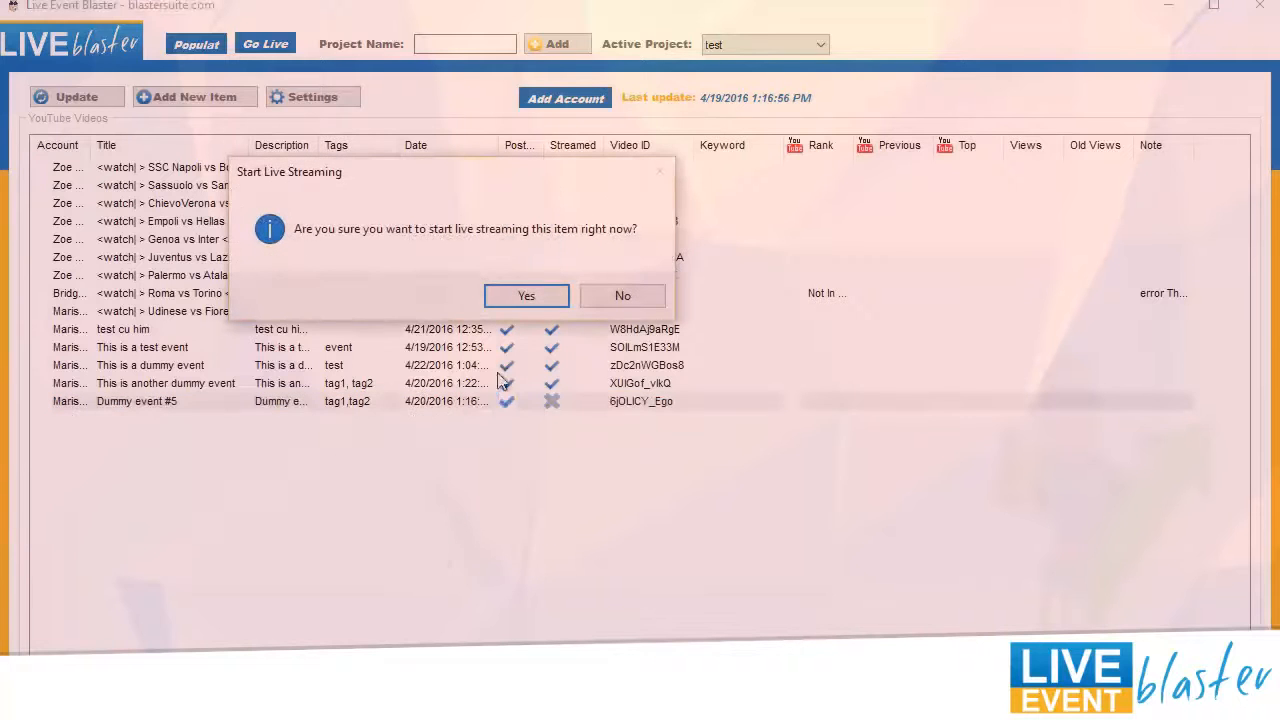
left_click(526, 296)
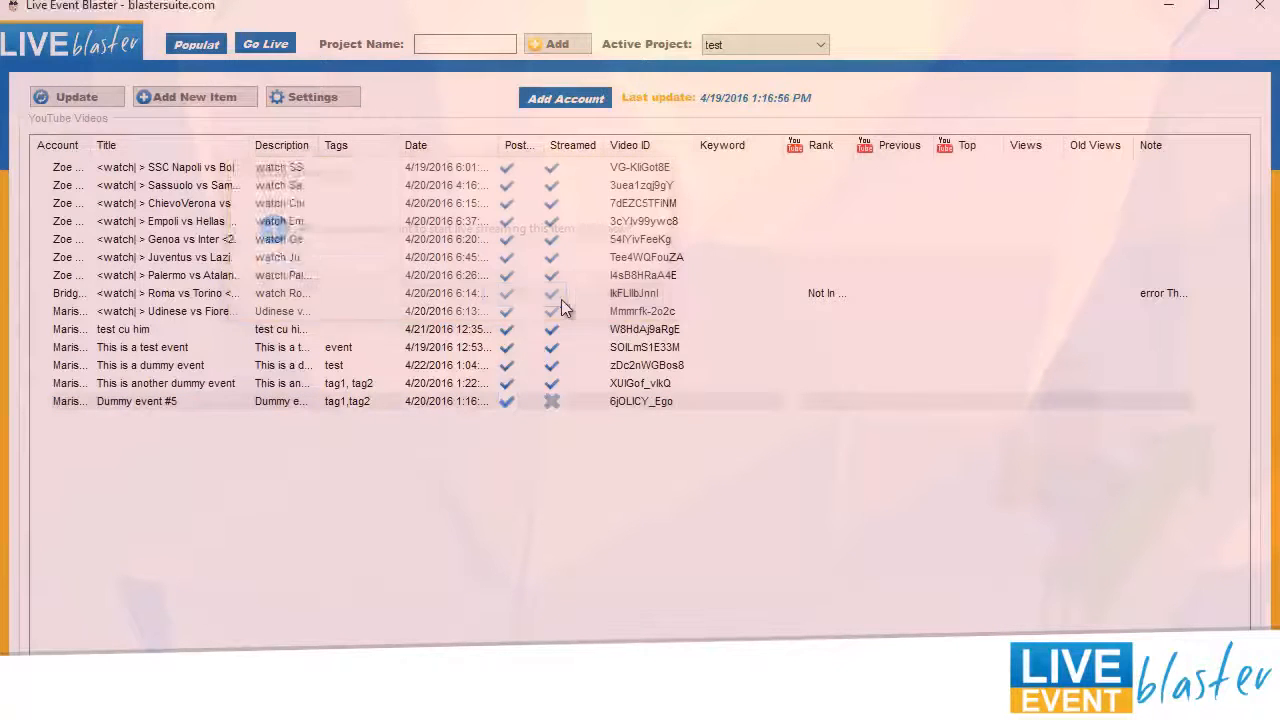